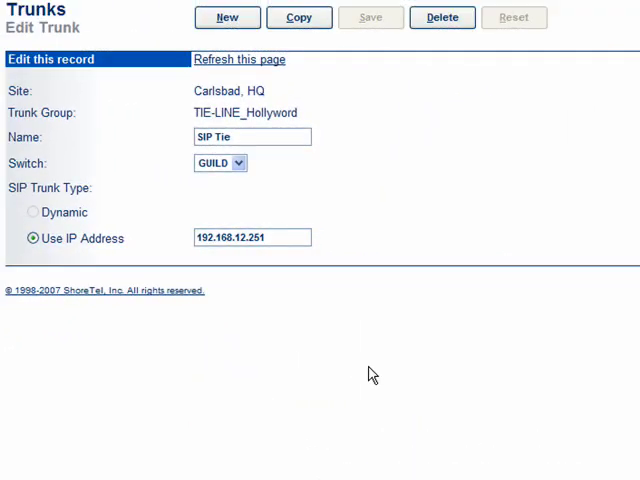
{"action": "mouse_move", "coordinate": [405, 188]}
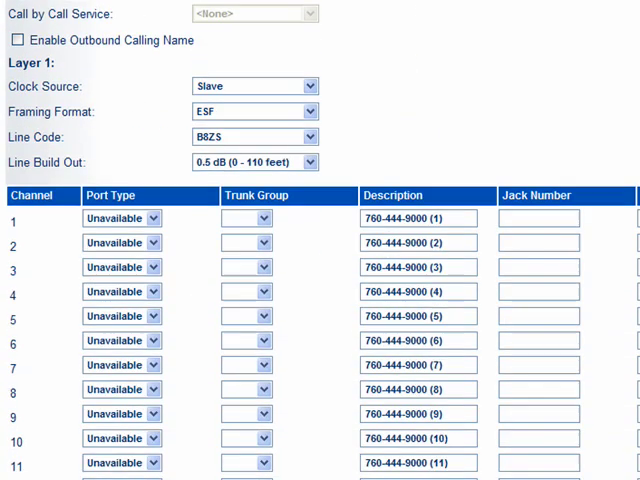
Scroll through the Martin T1 switch's Layer 1 settings and channel table
{"action": "scroll", "scroll_direction": "down", "scroll_amount": 3}
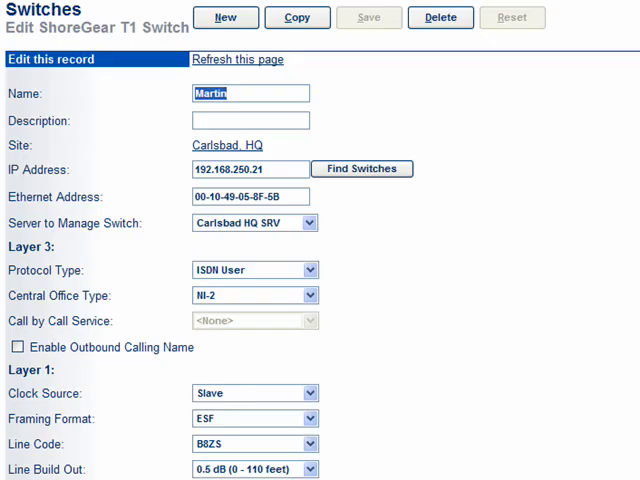
{"action": "scroll", "scroll_direction": "down", "scroll_amount": 3}
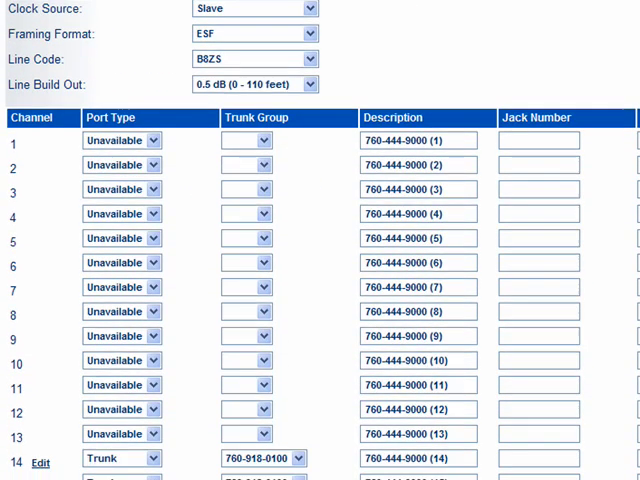
{"action": "scroll", "scroll_direction": "down", "scroll_amount": 3}
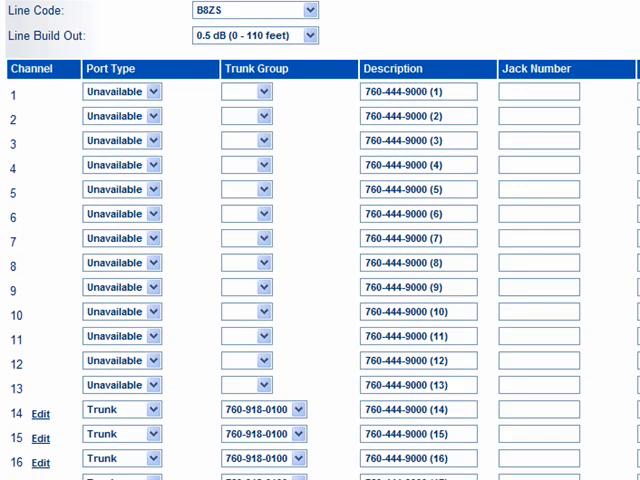
{"action": "scroll", "scroll_direction": "down", "scroll_amount": 3}
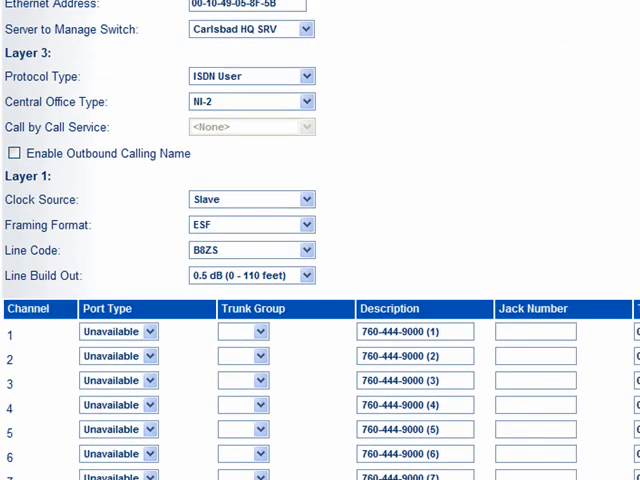
{"action": "scroll", "scroll_direction": "down", "scroll_amount": 3}
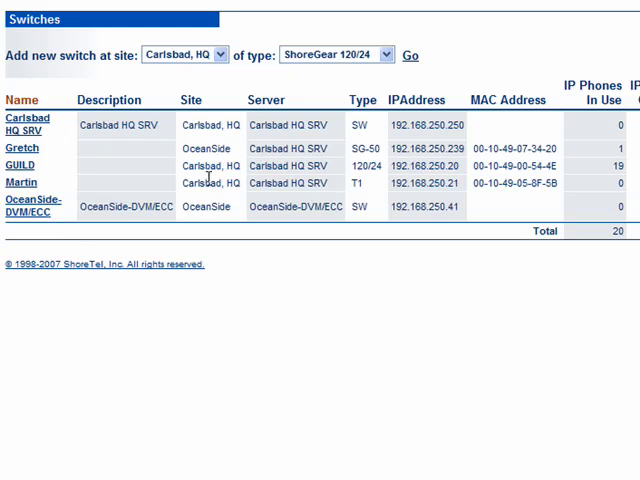
{"action": "mouse_move", "coordinate": [22, 148]}
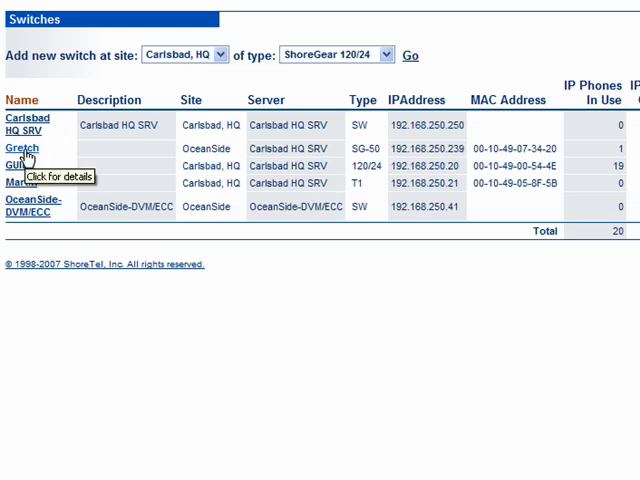
{"action": "left_click", "coordinate": [22, 148]}
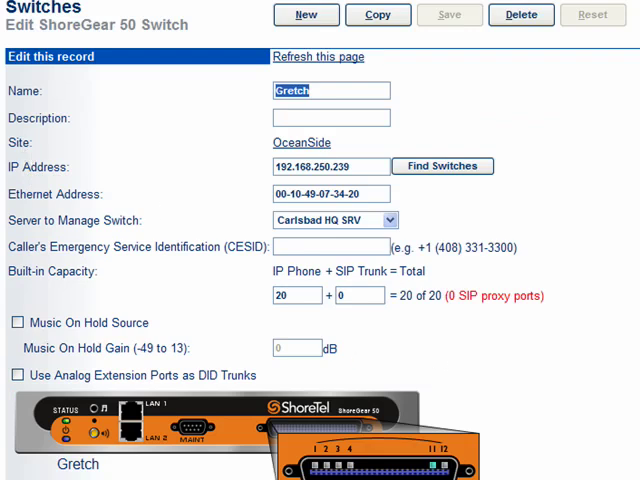
{"action": "scroll", "scroll_direction": "down", "scroll_amount": 3}
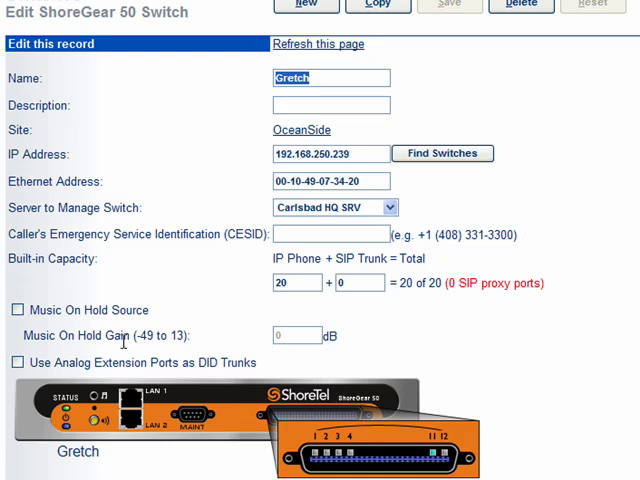
{"action": "mouse_move", "coordinate": [257, 262]}
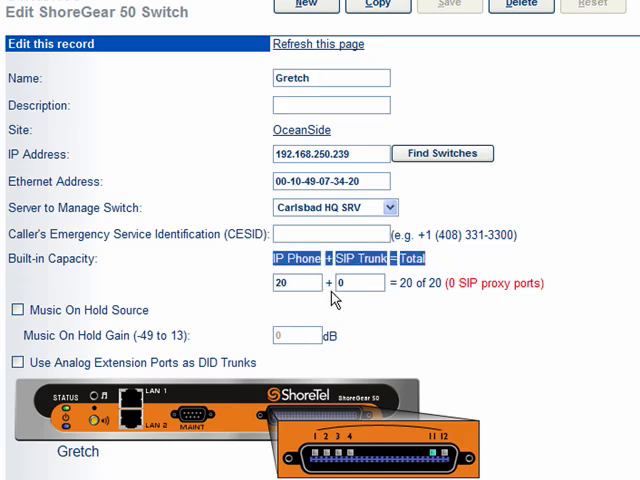
{"action": "mouse_move", "coordinate": [402, 322]}
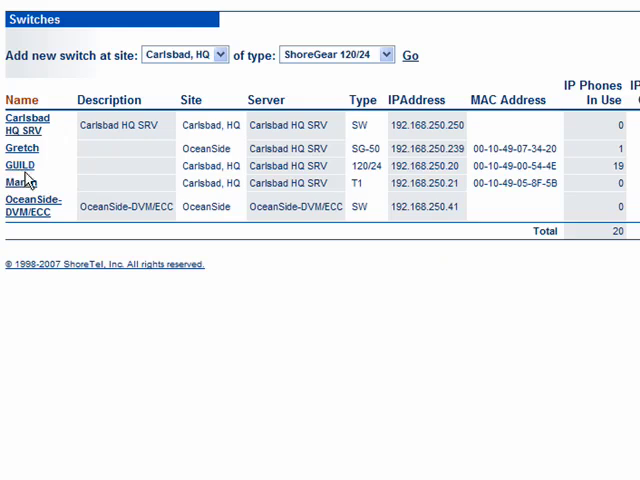
{"action": "mouse_move", "coordinate": [18, 182]}
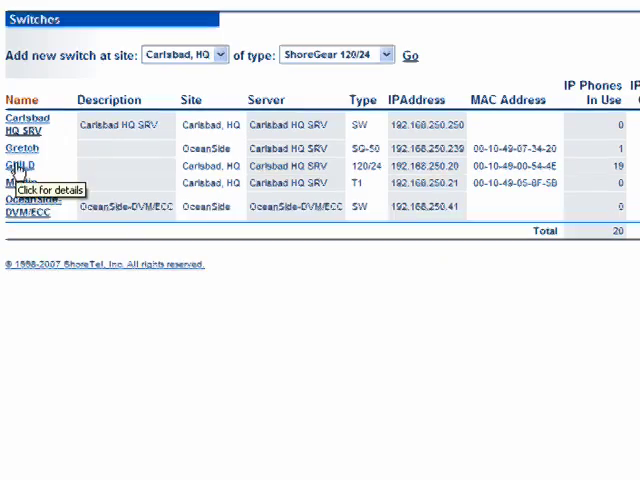
Open the GUILD switch and scroll its Port Type table to SIP trunk ports 15 and 16
{"action": "left_click", "coordinate": [20, 166]}
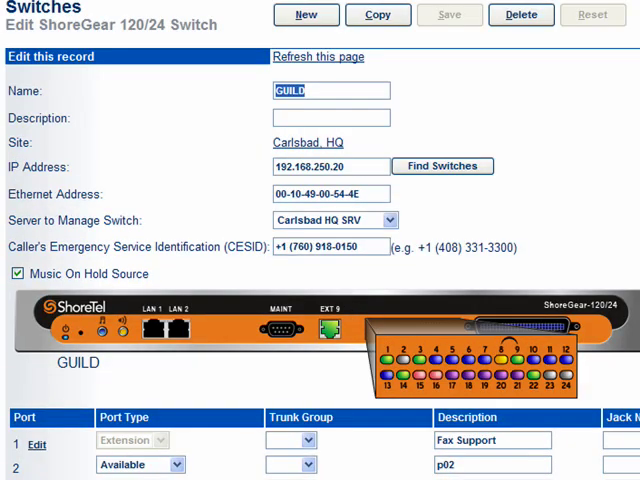
{"action": "scroll", "scroll_direction": "down", "scroll_amount": 3}
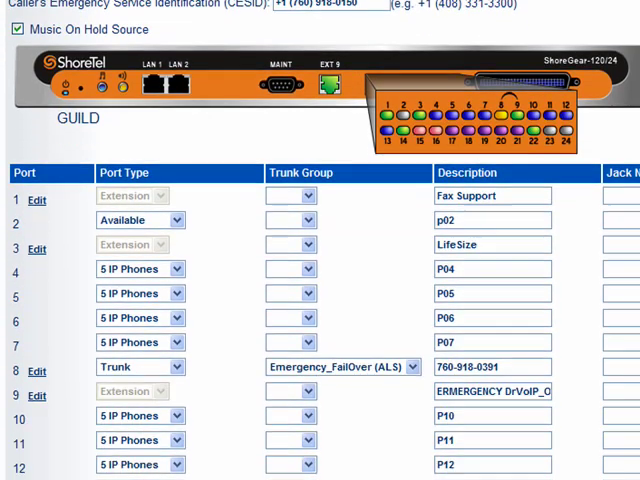
{"action": "scroll", "scroll_direction": "down", "scroll_amount": 3}
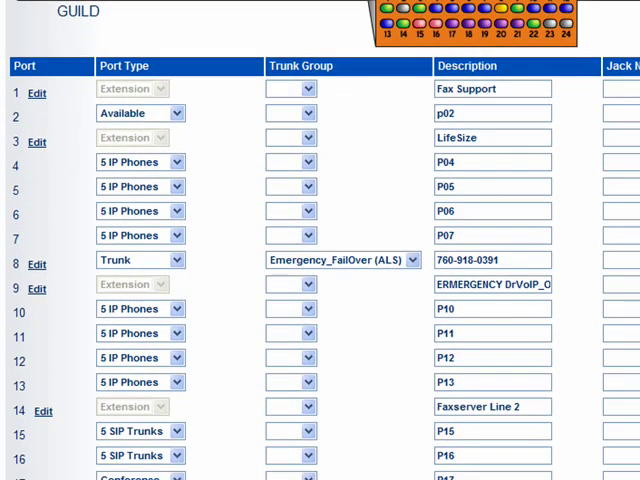
{"action": "scroll", "scroll_direction": "down", "scroll_amount": 3}
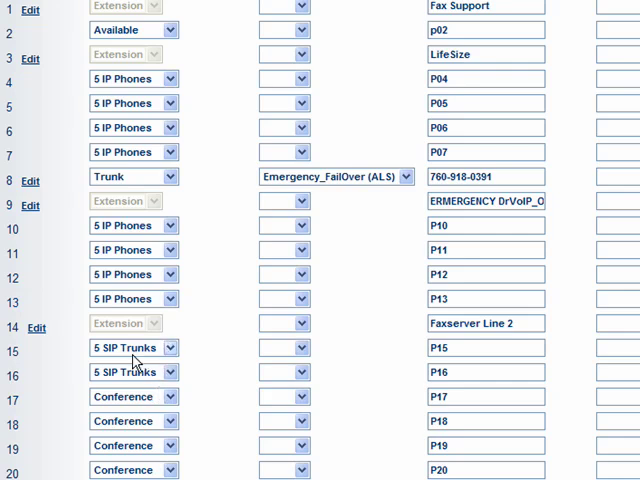
{"action": "left_click", "coordinate": [125, 347]}
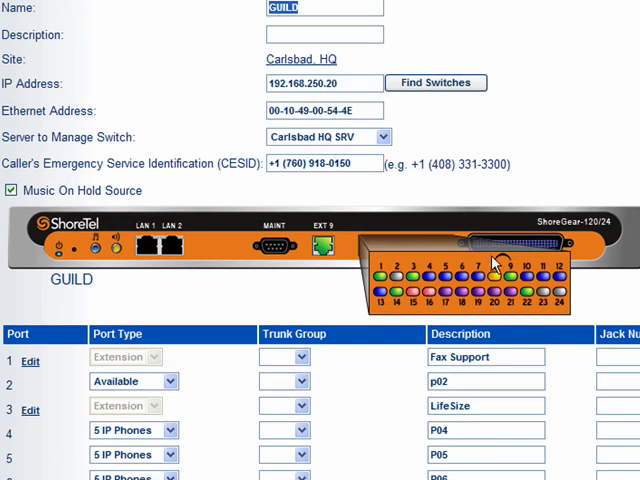
{"action": "mouse_move", "coordinate": [615, 233]}
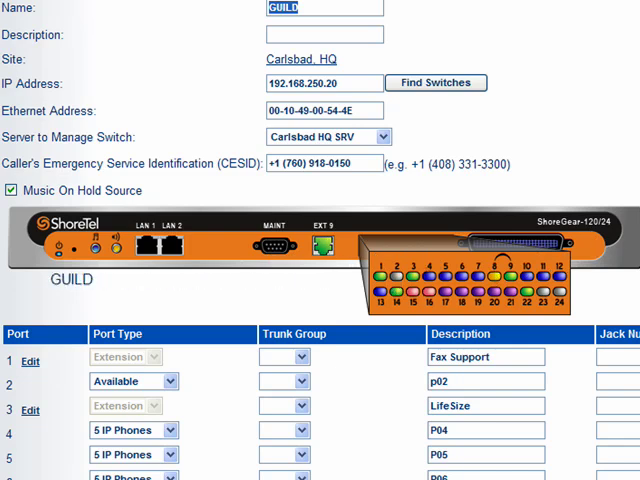
{"action": "scroll", "scroll_direction": "down", "scroll_amount": 3}
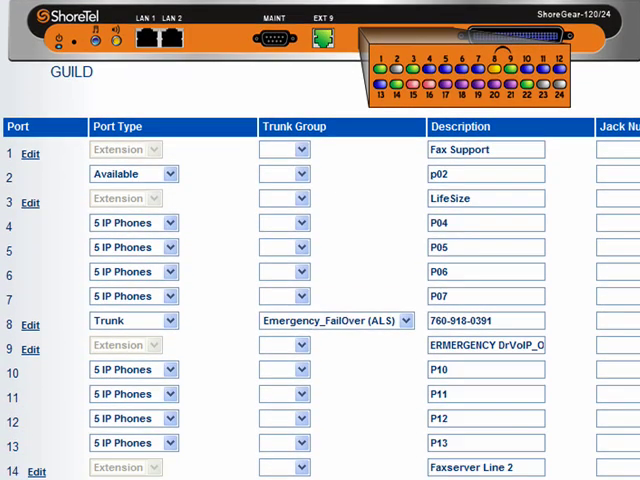
{"action": "scroll", "scroll_direction": "down", "scroll_amount": 3}
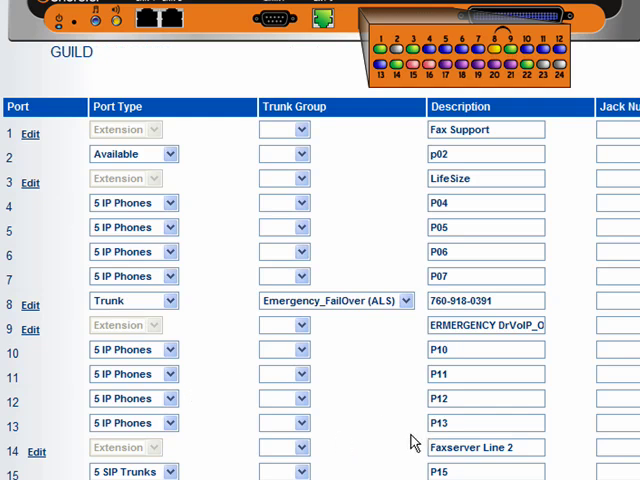
{"action": "mouse_move", "coordinate": [143, 300]}
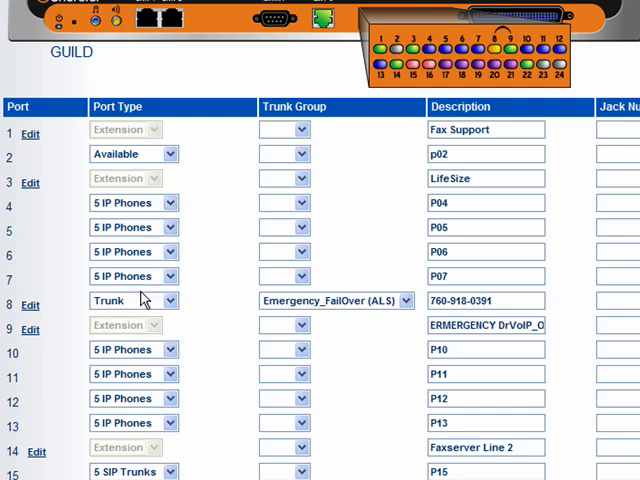
{"action": "scroll", "scroll_direction": "down", "scroll_amount": 3}
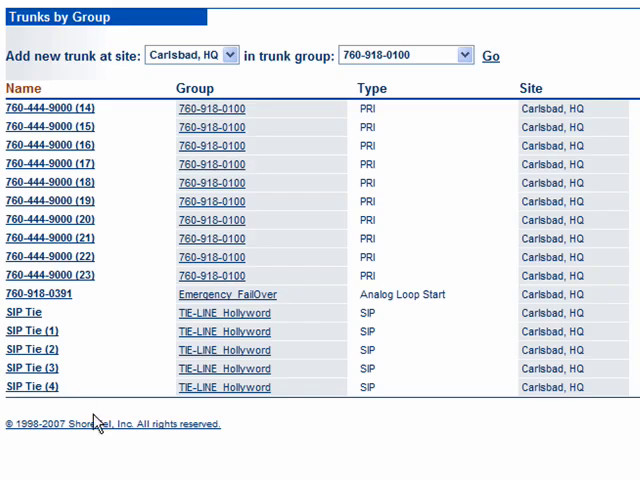
{"action": "mouse_move", "coordinate": [20, 313]}
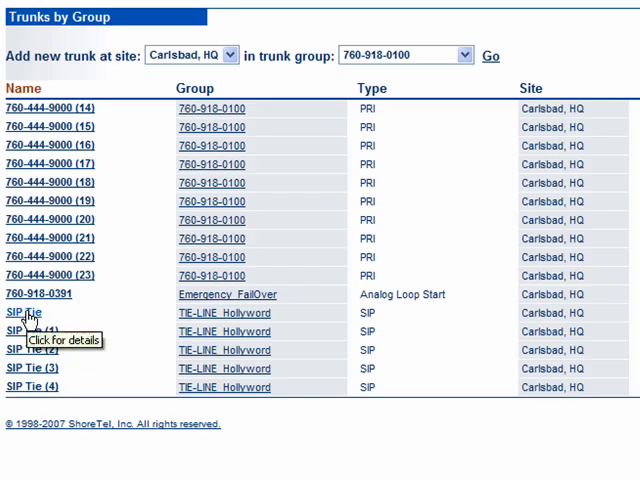
Pick TIE-LINE_Hollywood as the new trunk's group and inspect the SIP Tie trunk's IP address
{"action": "left_click", "coordinate": [21, 313]}
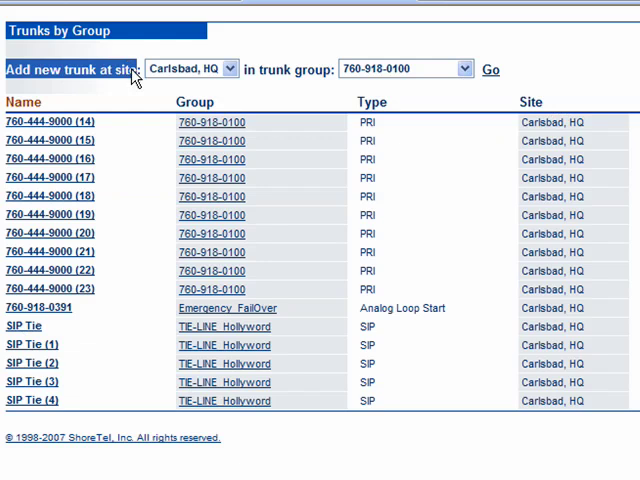
{"action": "mouse_move", "coordinate": [463, 69]}
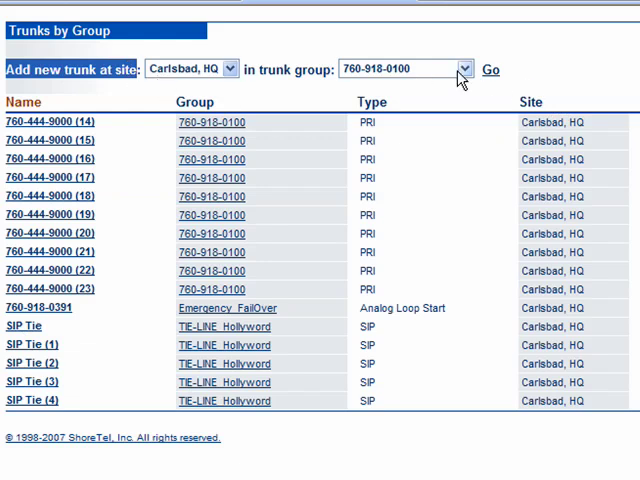
{"action": "left_click", "coordinate": [463, 68]}
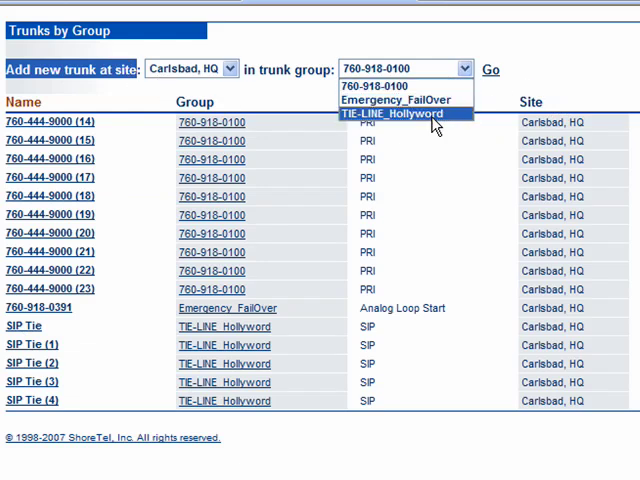
{"action": "left_click", "coordinate": [392, 114]}
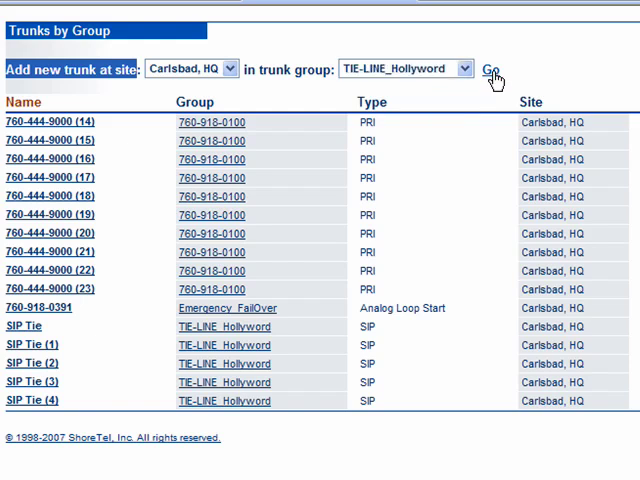
{"action": "left_click", "coordinate": [490, 69]}
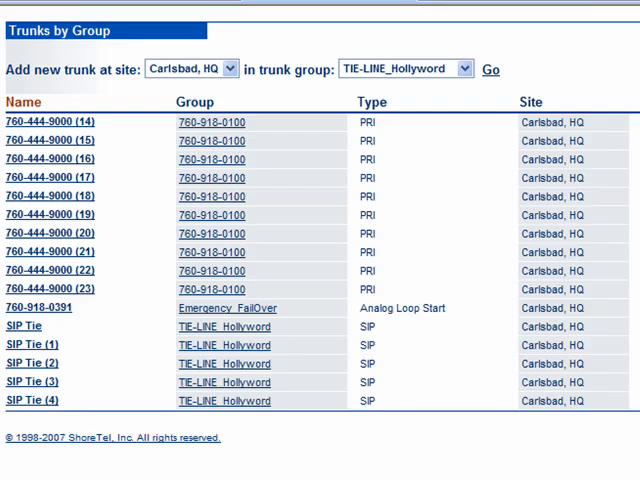
{"action": "left_click", "coordinate": [22, 326]}
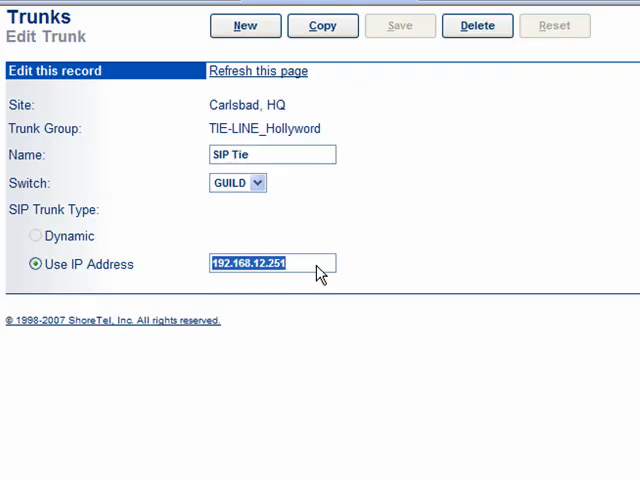
{"action": "mouse_move", "coordinate": [193, 244]}
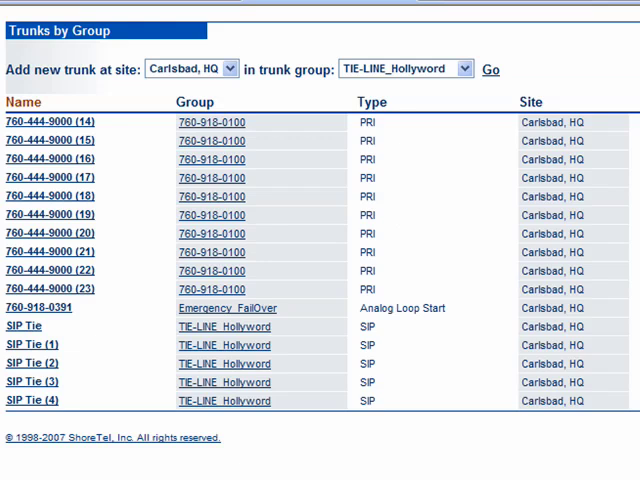
{"action": "mouse_move", "coordinate": [33, 12]}
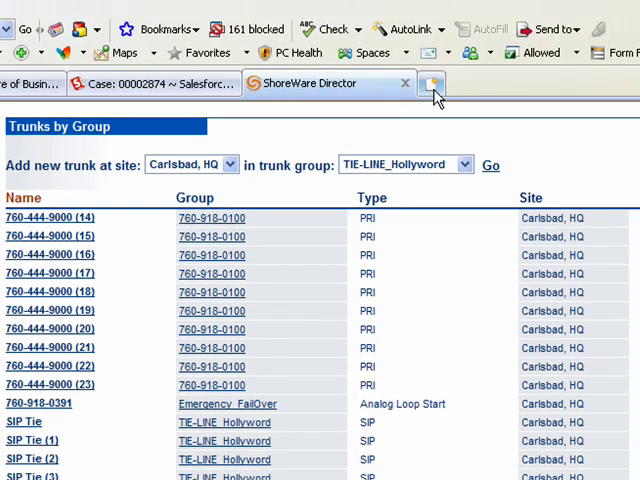
Log in as admin to a second Director session in a new browser tab
{"action": "left_click", "coordinate": [432, 83]}
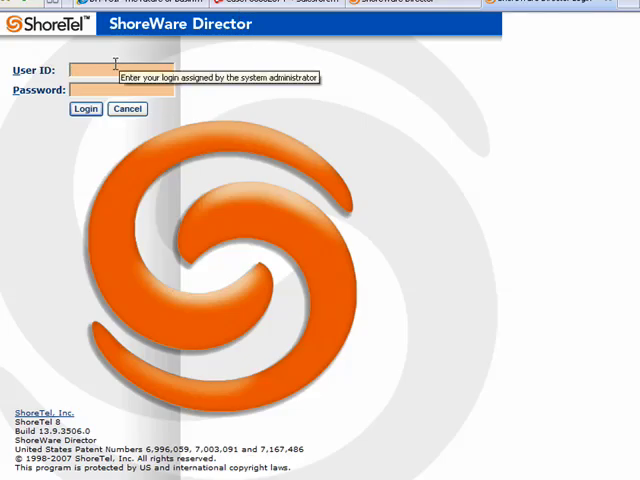
{"action": "type", "text": "adm"}
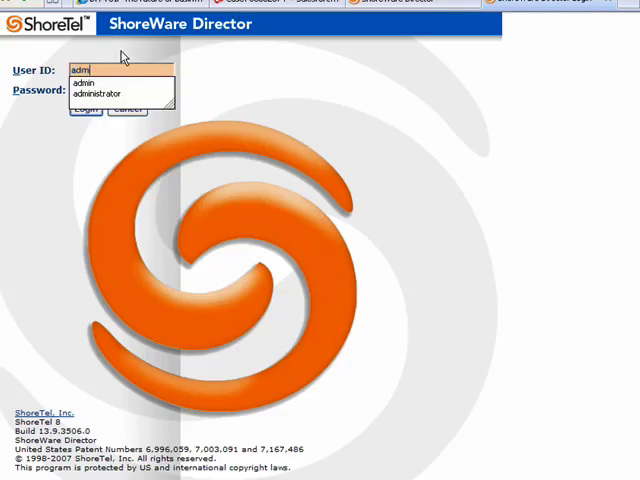
{"action": "left_click", "coordinate": [86, 83]}
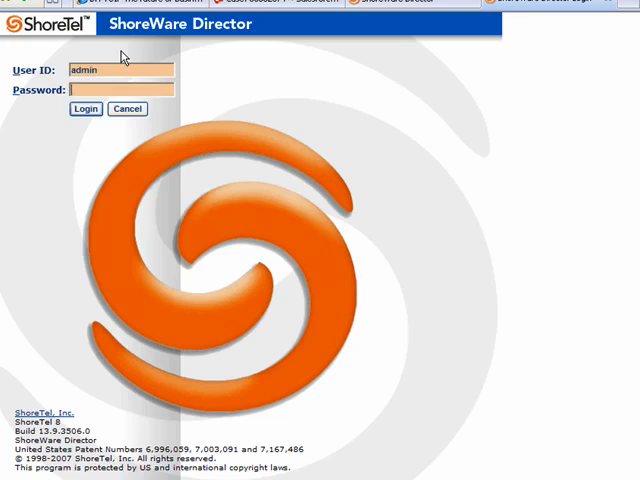
{"action": "left_click", "coordinate": [85, 108]}
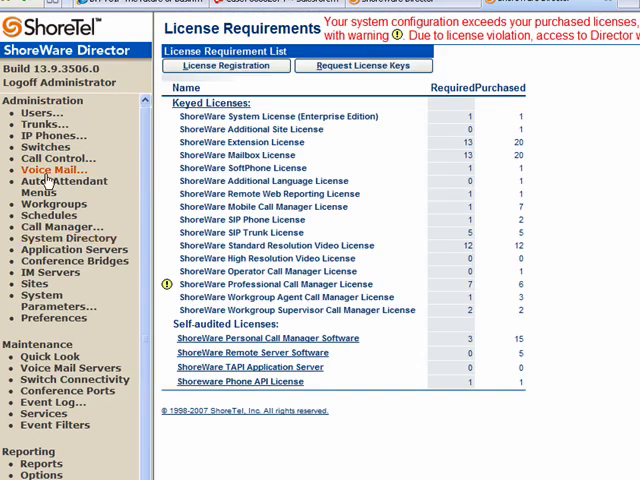
Copy the CentralCasting switch IP 192.168.12.251 and review its switch settings
{"action": "left_click", "coordinate": [50, 158]}
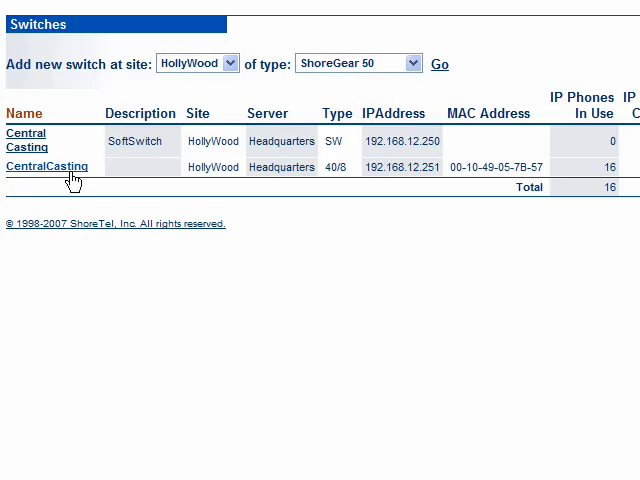
{"action": "mouse_move", "coordinate": [452, 174]}
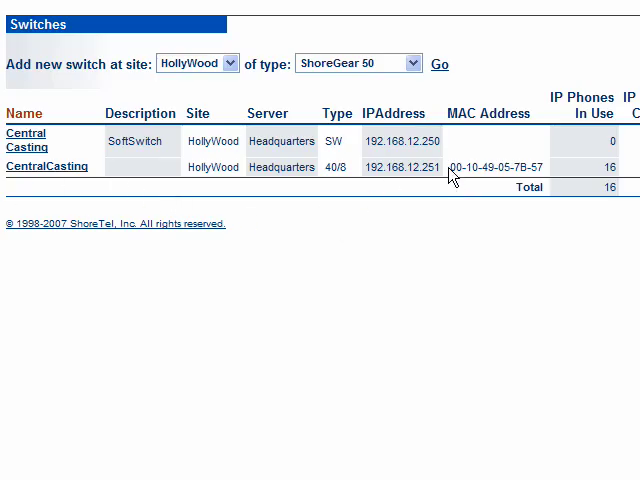
{"action": "double_click", "coordinate": [402, 166]}
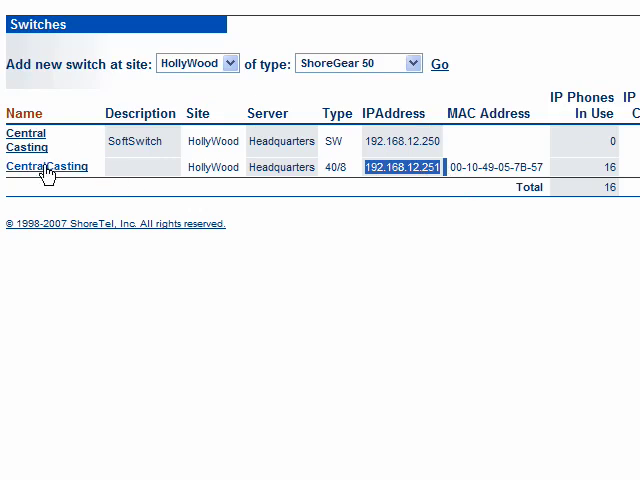
{"action": "left_click", "coordinate": [43, 166]}
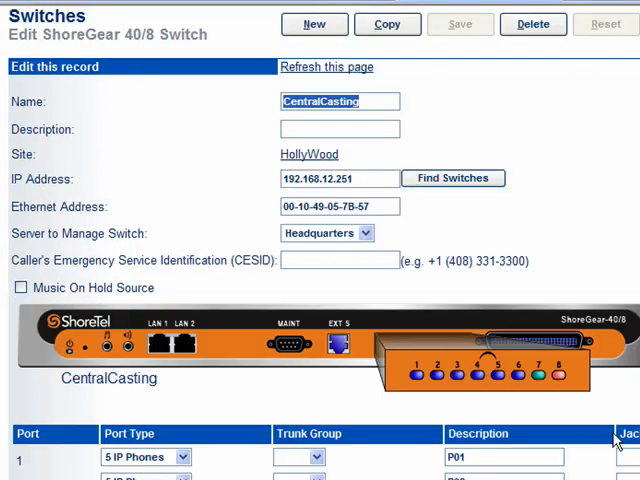
{"action": "scroll", "scroll_direction": "down", "scroll_amount": 3}
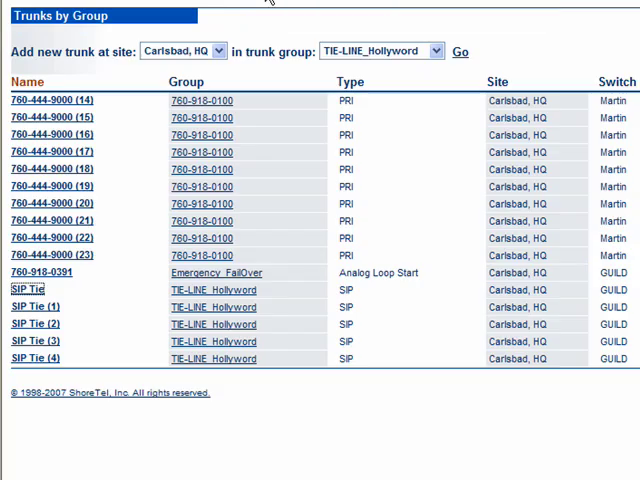
{"action": "mouse_move", "coordinate": [78, 310]}
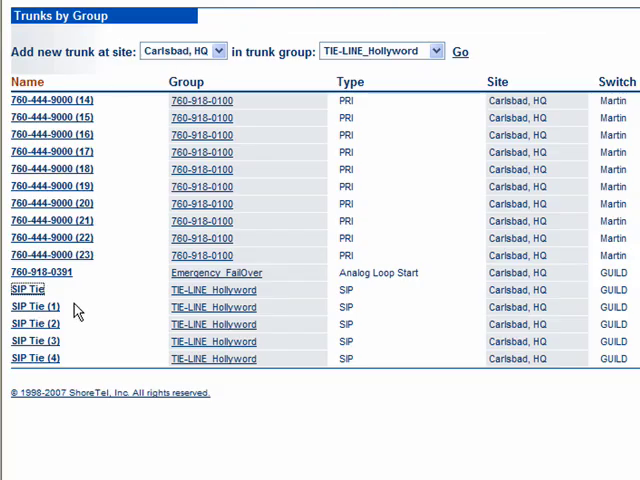
{"action": "mouse_move", "coordinate": [157, 347]}
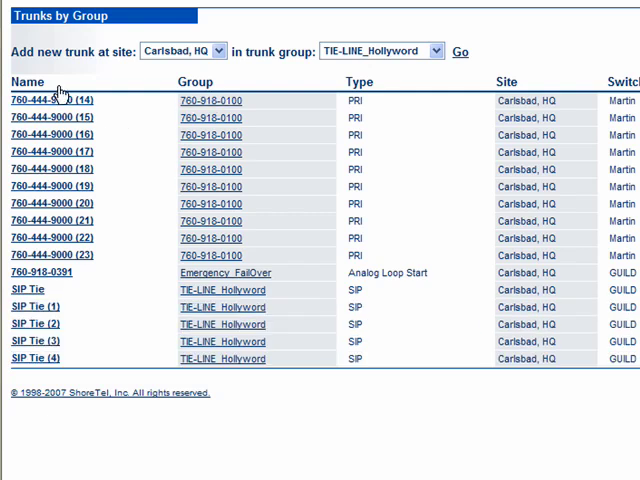
{"action": "mouse_move", "coordinate": [55, 100]}
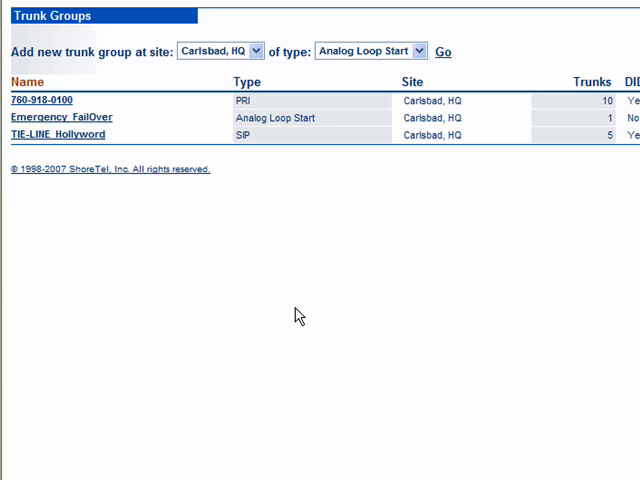
{"action": "mouse_move", "coordinate": [258, 303]}
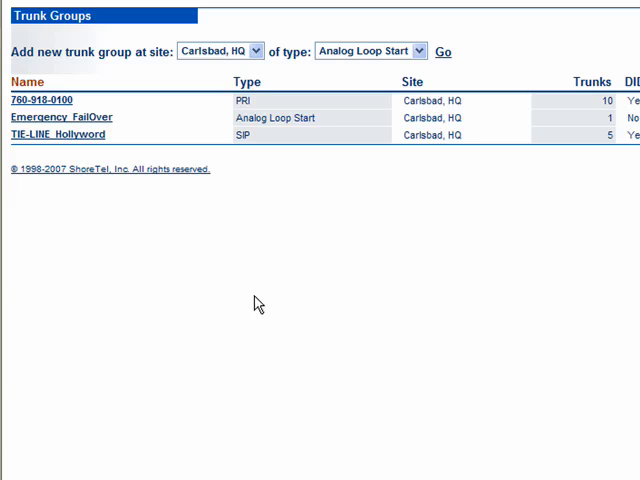